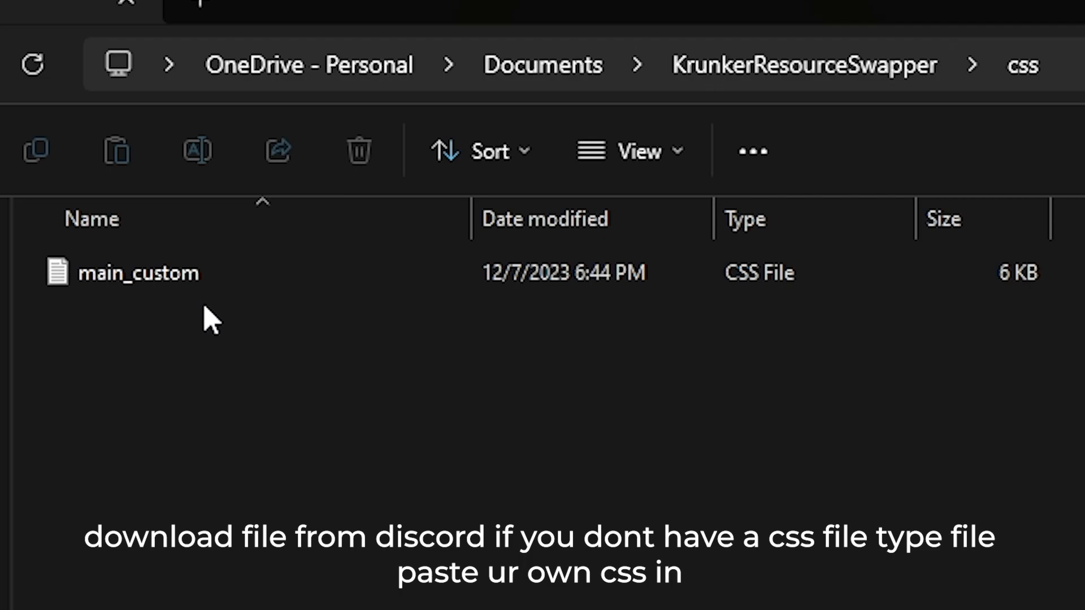
{"action": "mouse_move", "coordinate": [740, 330]}
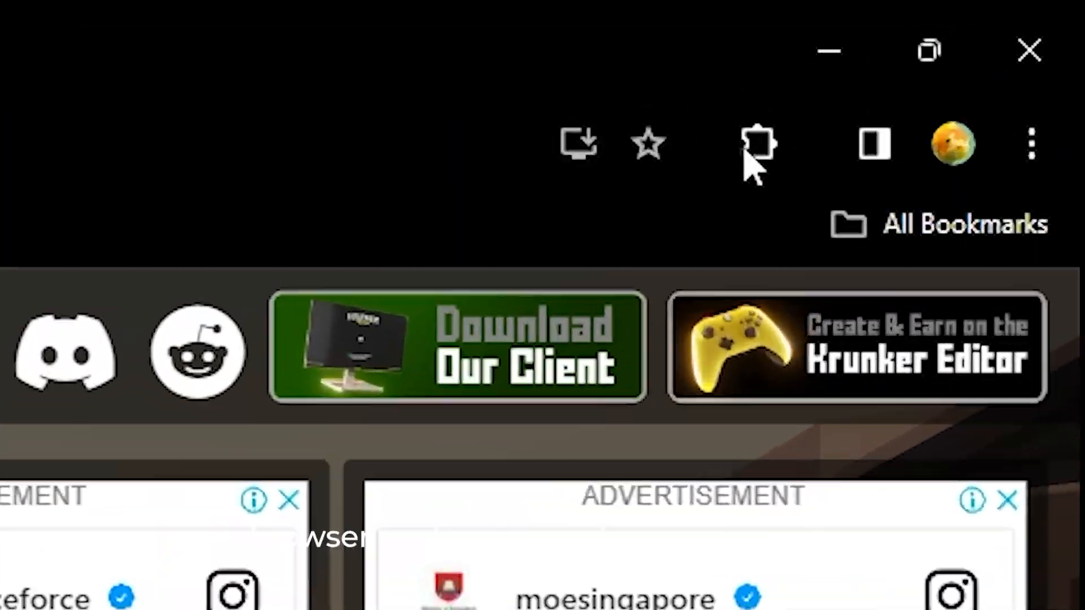
Step: Bring up Chrome's installed extensions after confirming main_custom.css sits in the css folder
{"action": "left_click", "coordinate": [998, 35]}
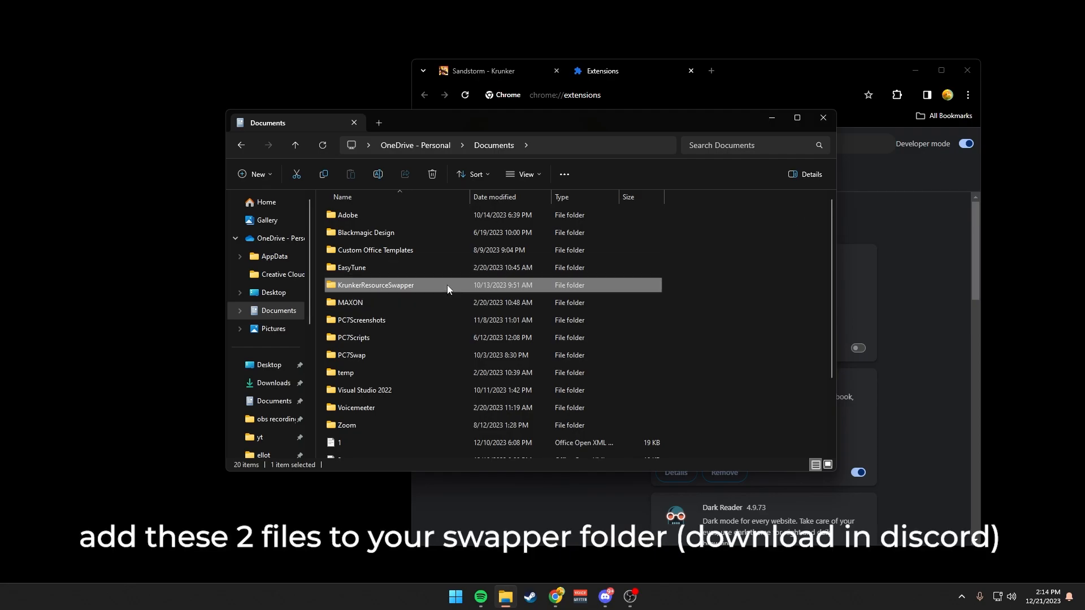
Step: Enter the KrunkerResourceSwapper folder holding init.js and manifest, then switch the KRS extension off
{"action": "double_click", "coordinate": [375, 284]}
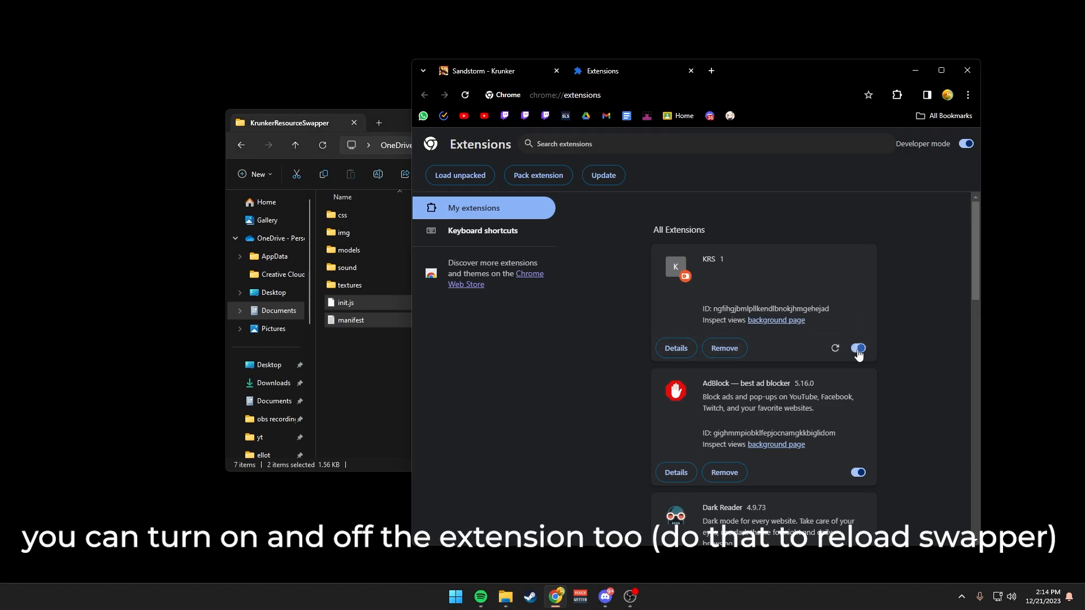
{"action": "left_click", "coordinate": [858, 348]}
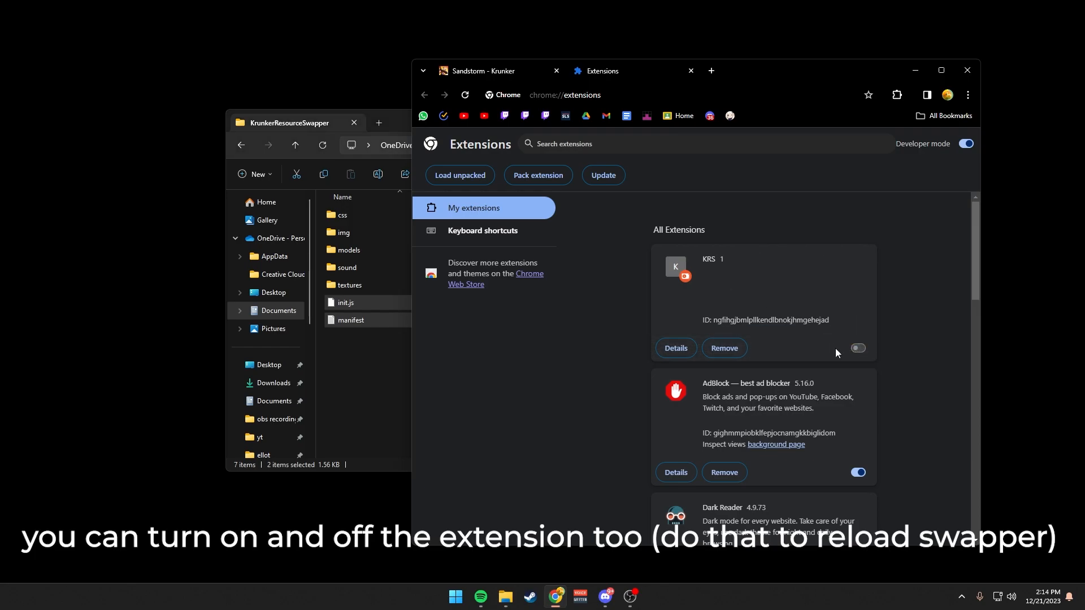